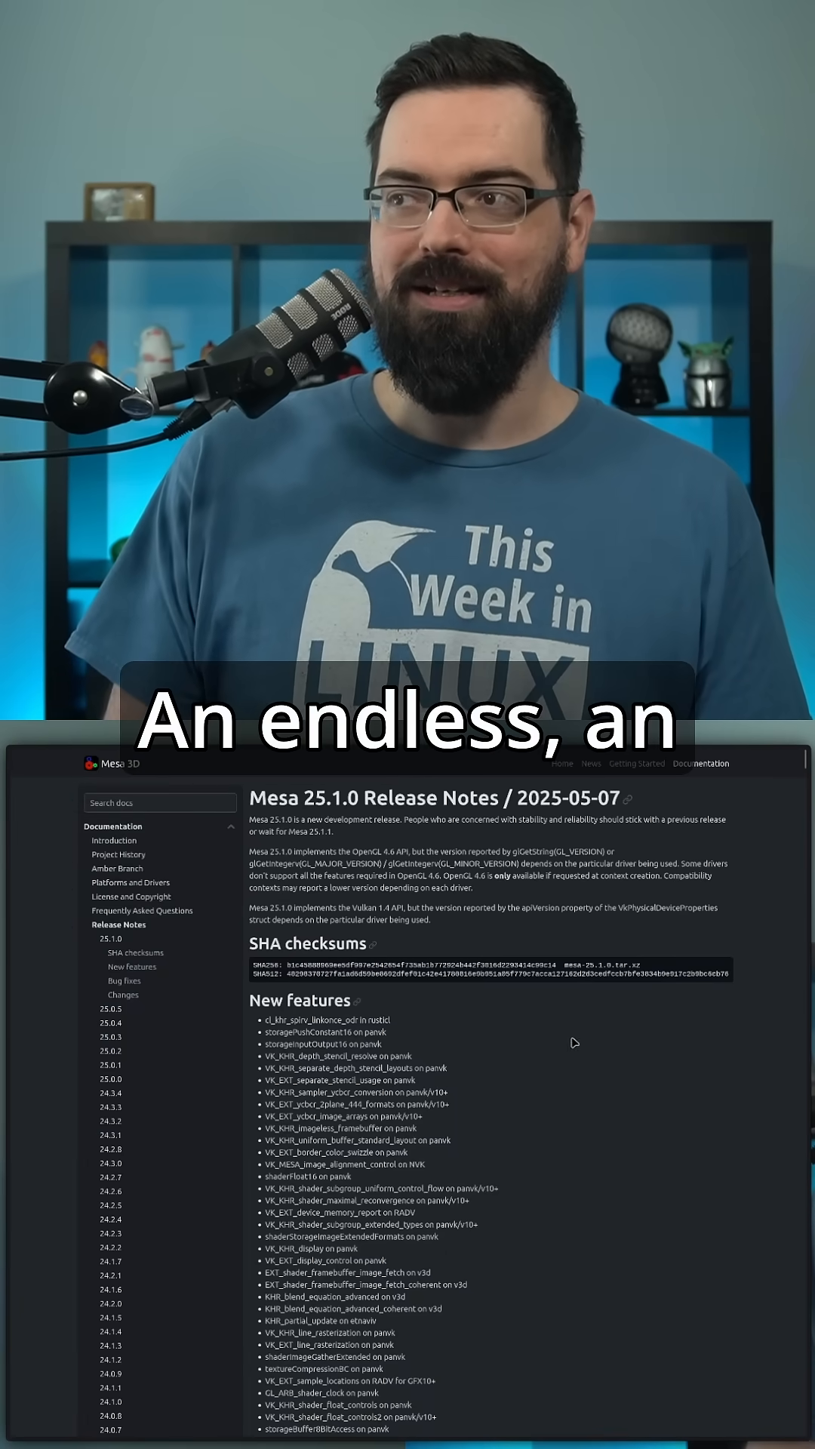
{"action": "scroll", "scroll_direction": "down", "scroll_amount": 3}
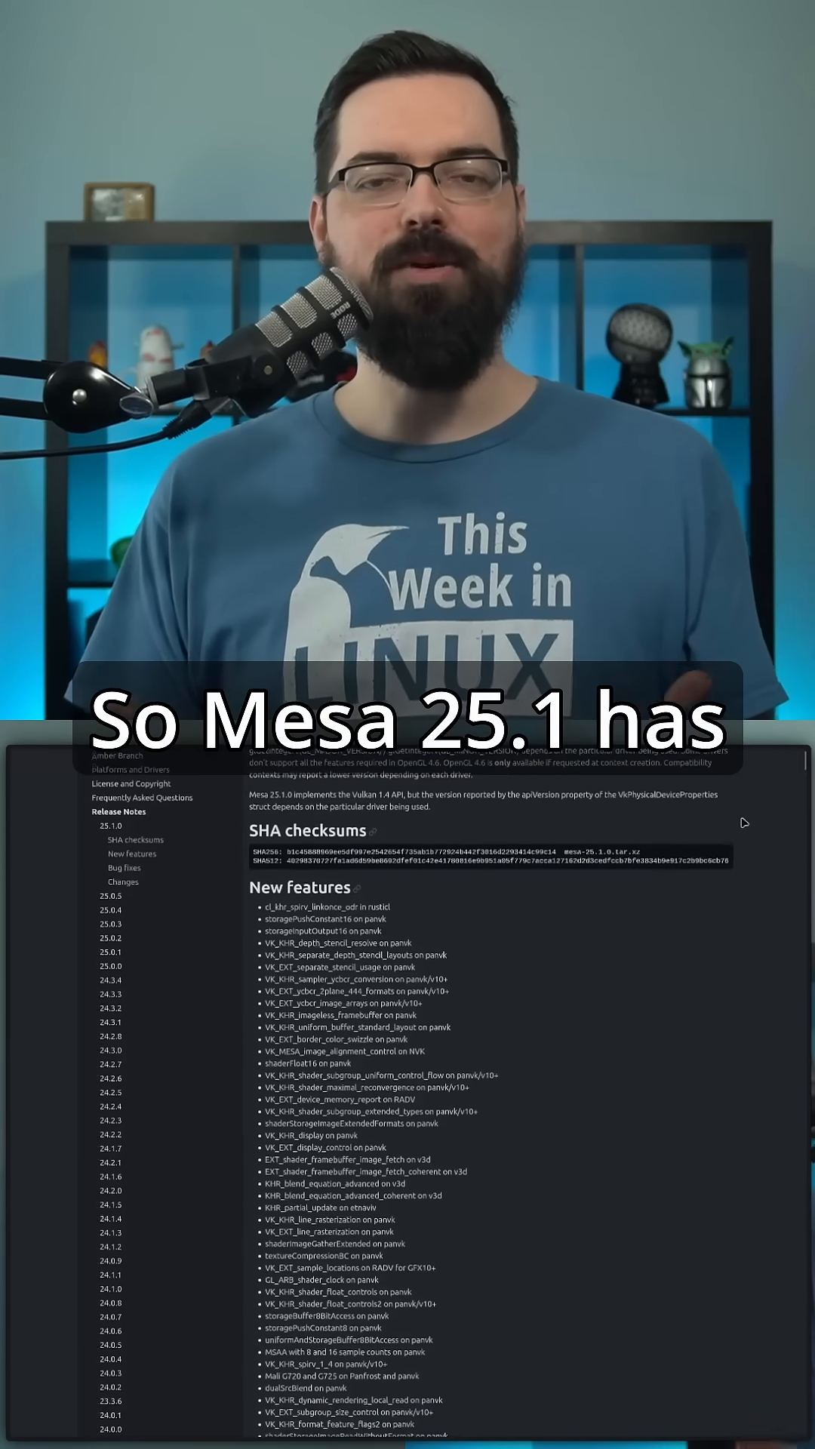
{"action": "scroll", "scroll_direction": "down", "scroll_amount": 3}
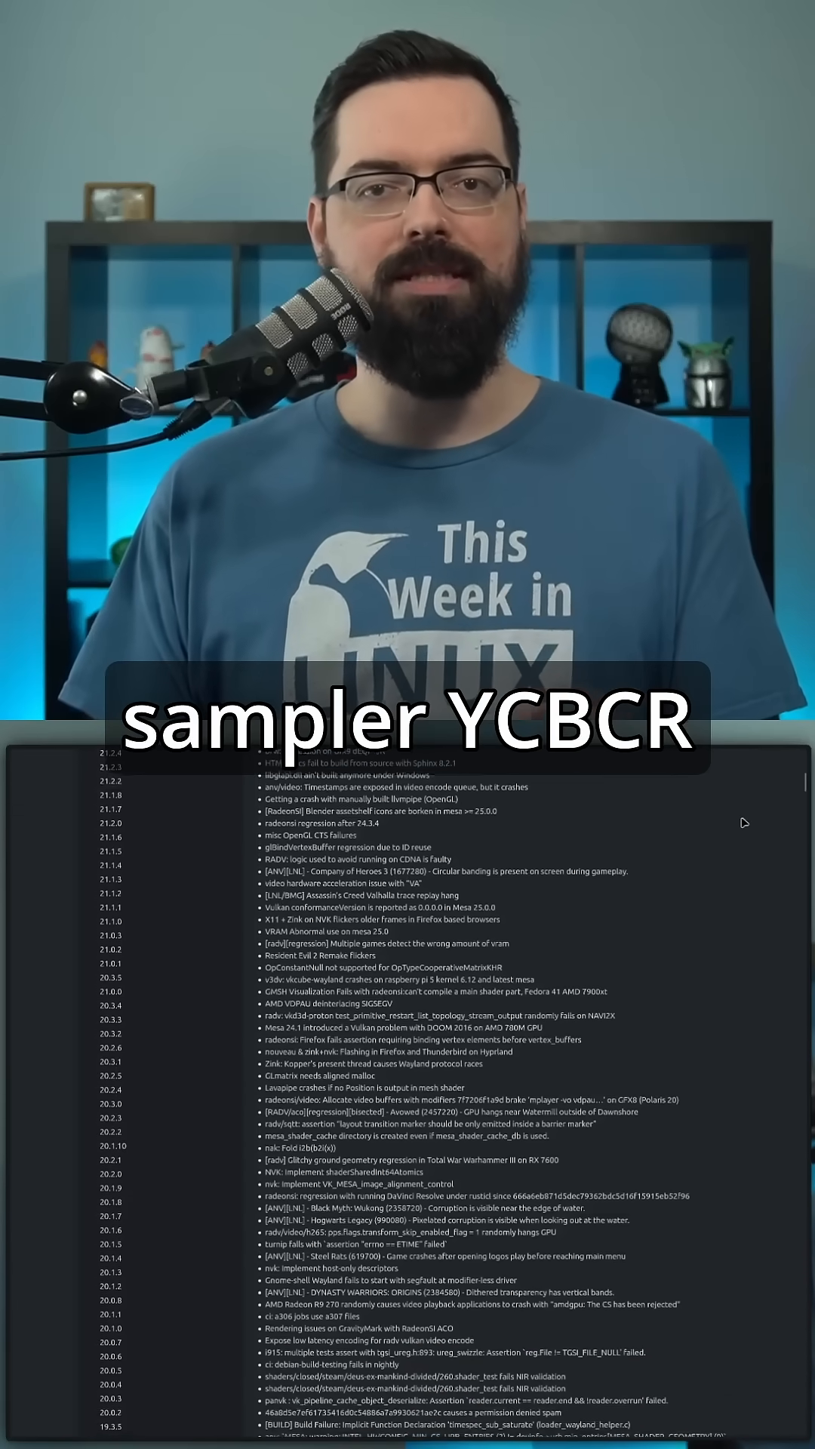
{"action": "scroll", "scroll_direction": "down", "scroll_amount": 3}
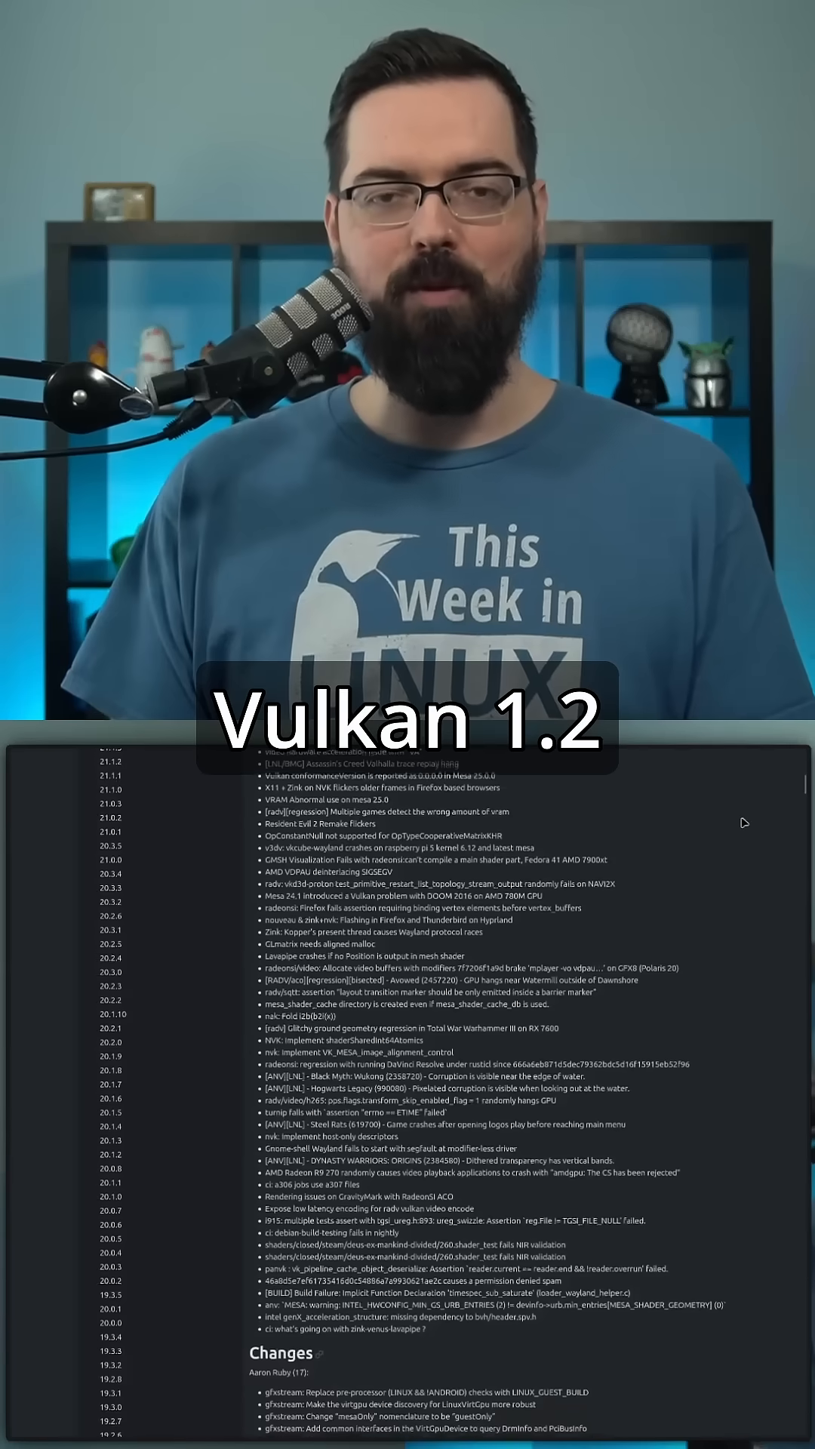
{"action": "scroll", "scroll_direction": "down", "scroll_amount": 3}
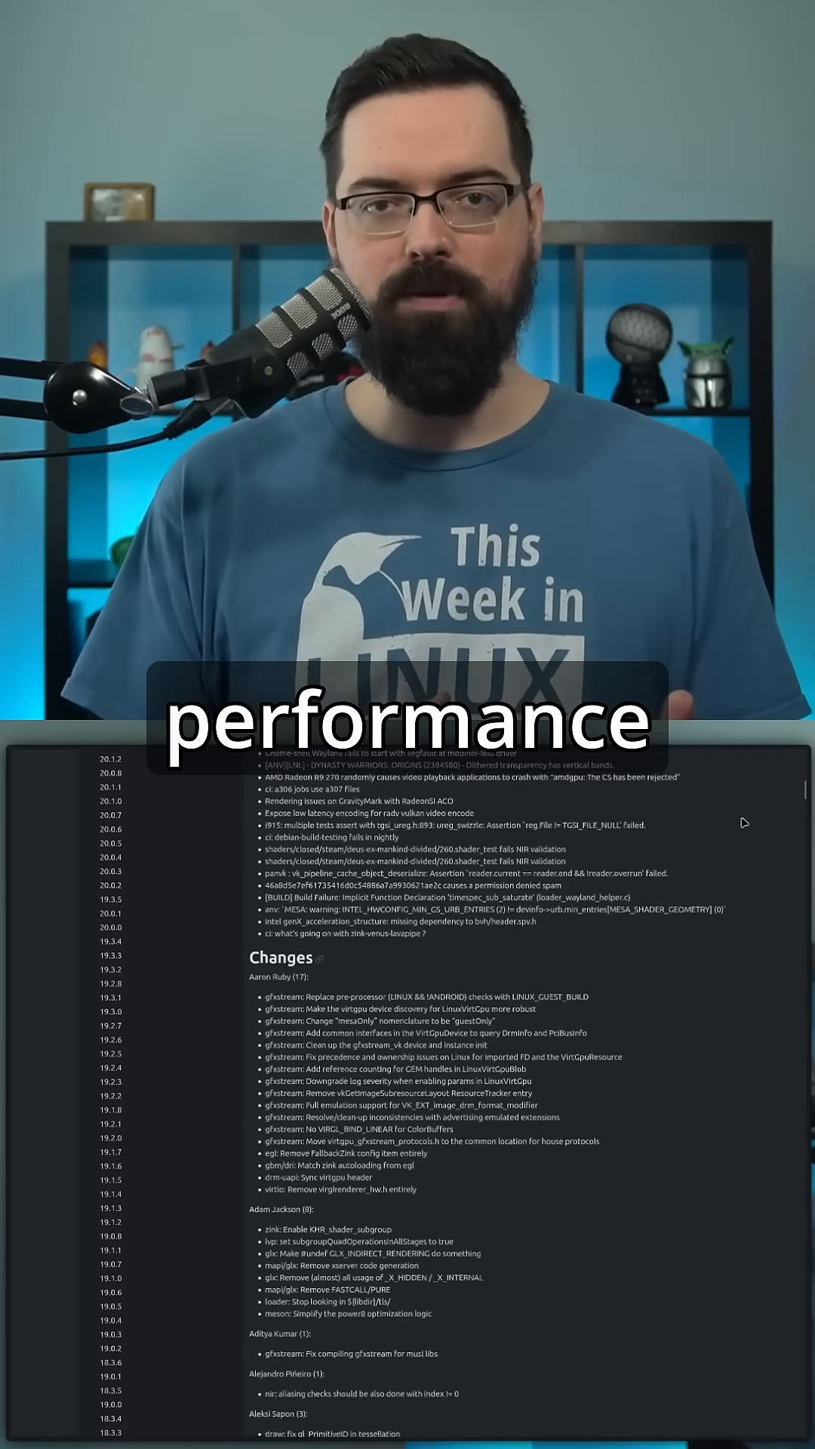
{"action": "scroll", "scroll_direction": "down", "scroll_amount": 3}
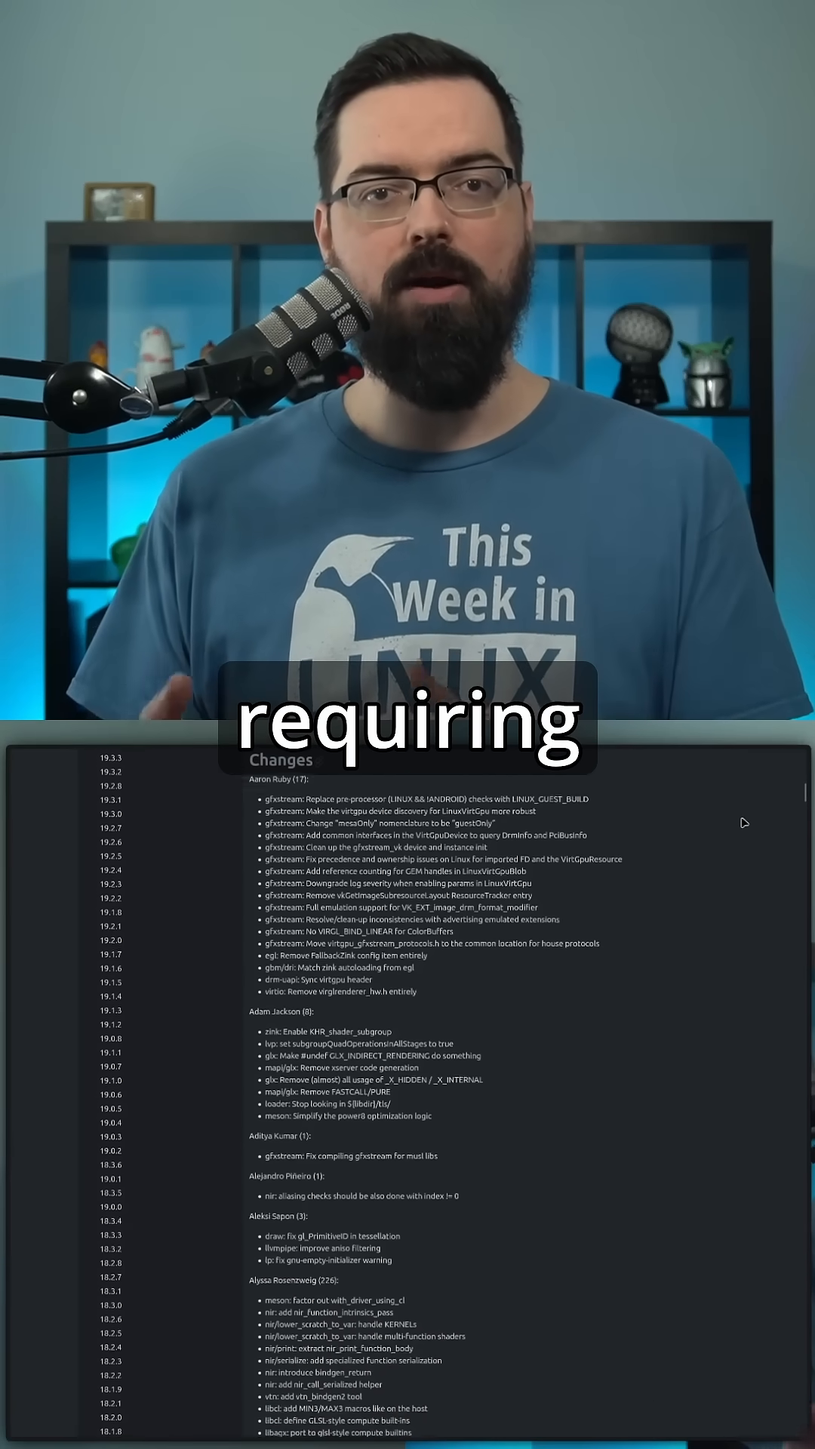
{"action": "scroll", "scroll_direction": "down", "scroll_amount": 3}
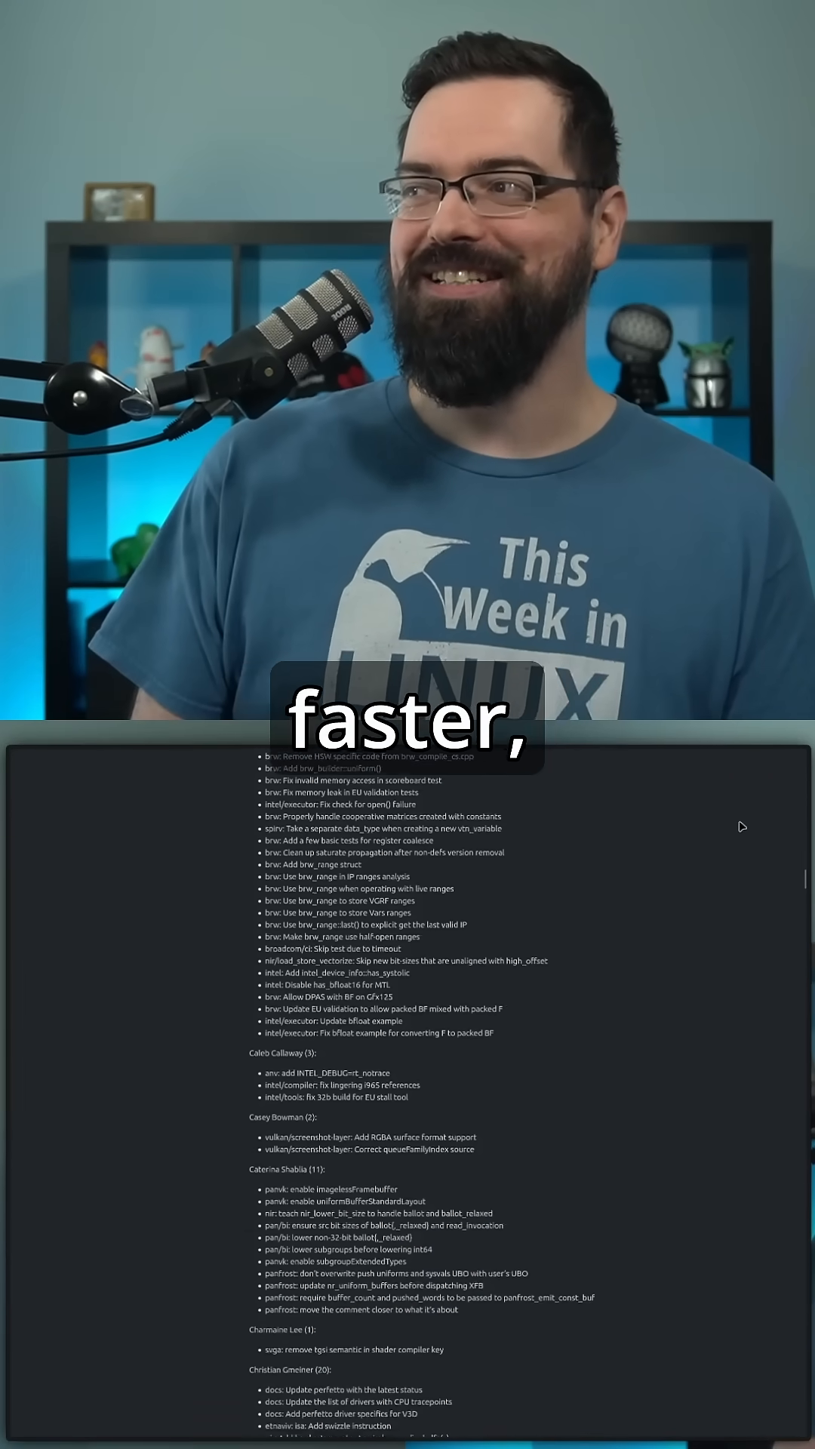
{"action": "scroll", "scroll_direction": "down", "scroll_amount": 3}
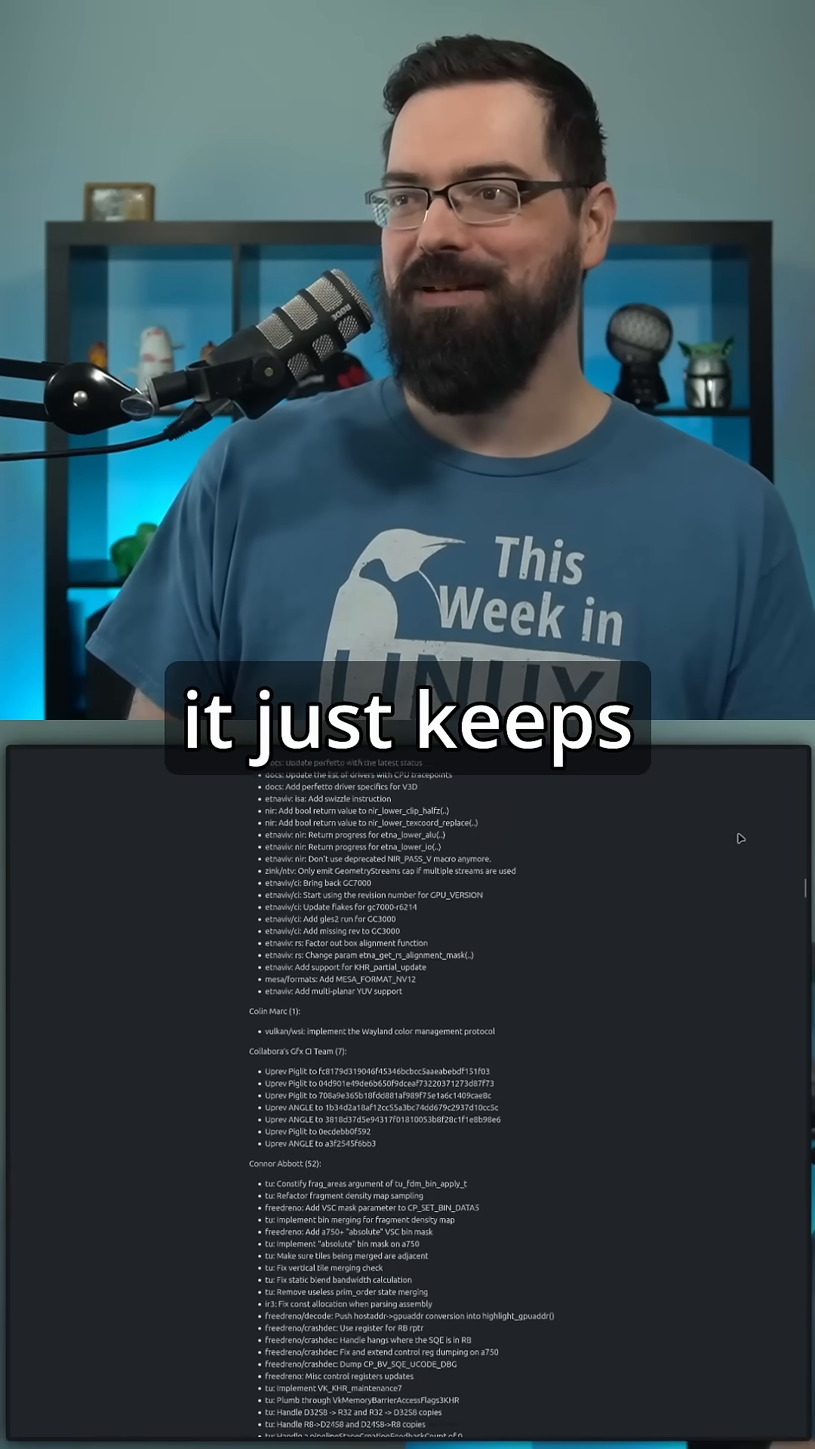